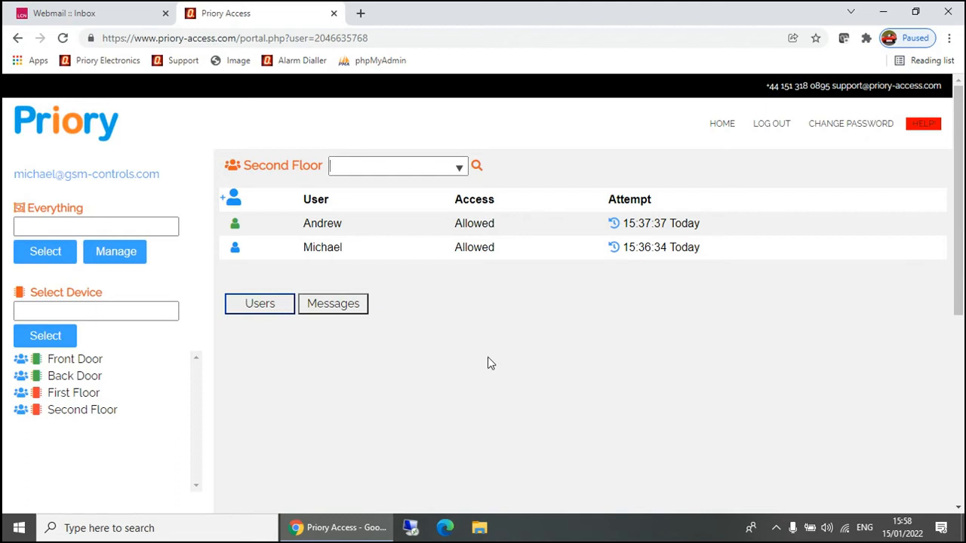
mouse_move(961, 53)
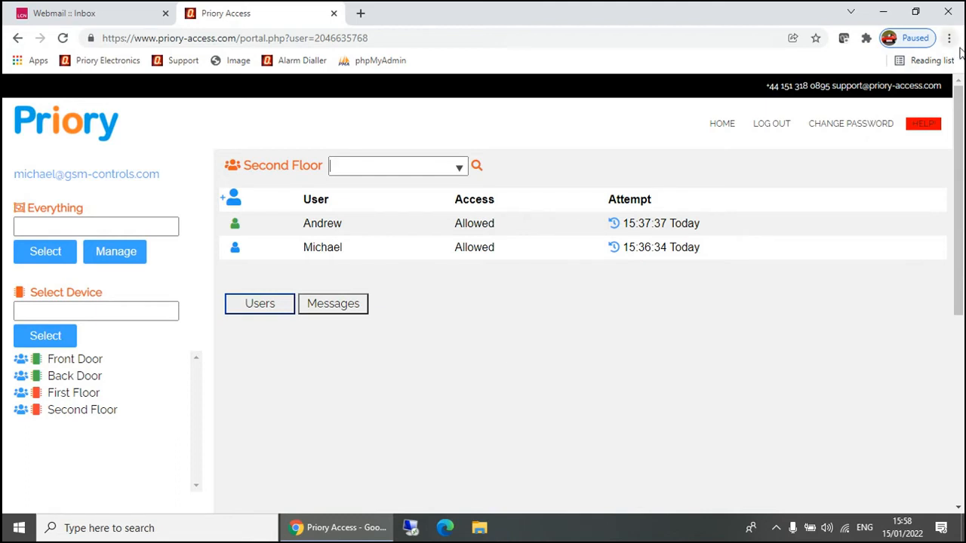
Open developer tools and preview the Priory Access portal in mobile device emulation
click(949, 38)
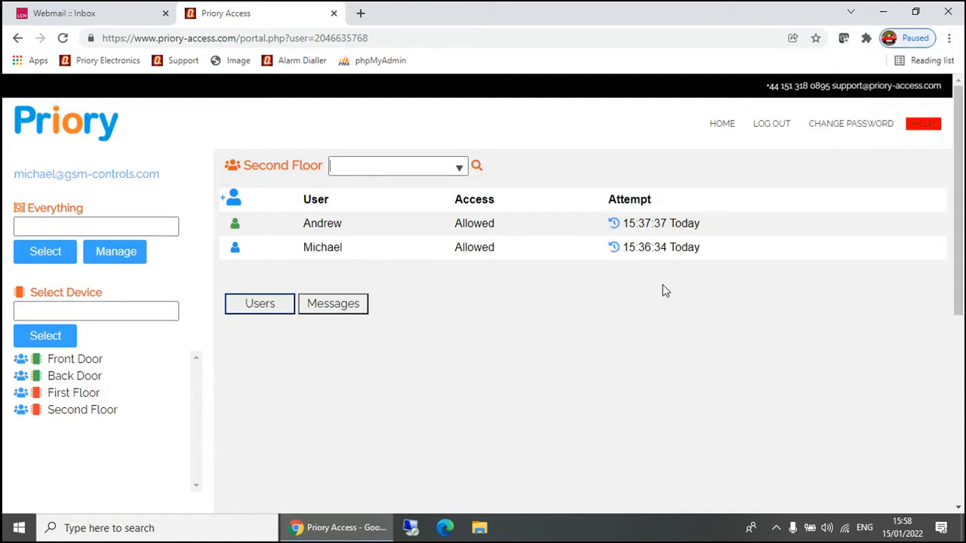
key(F12)
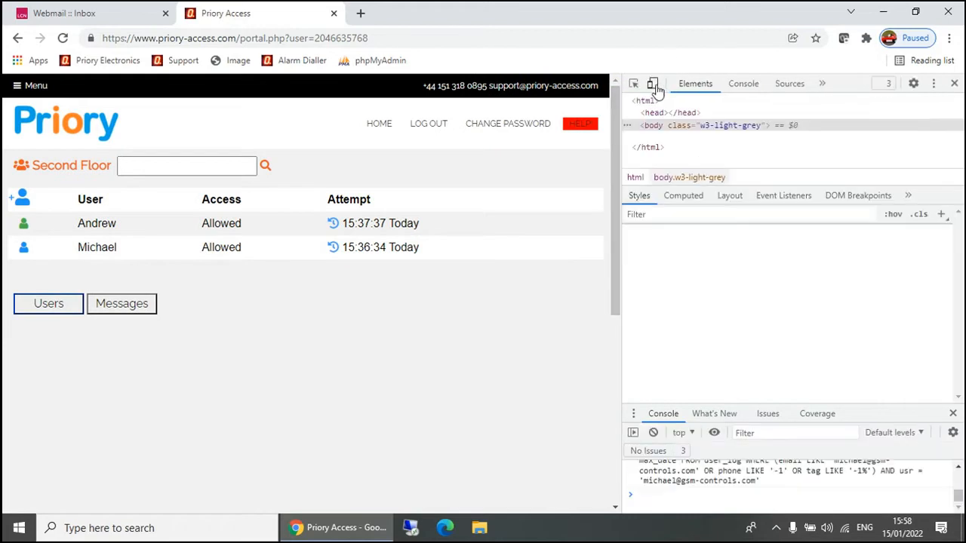
click(652, 83)
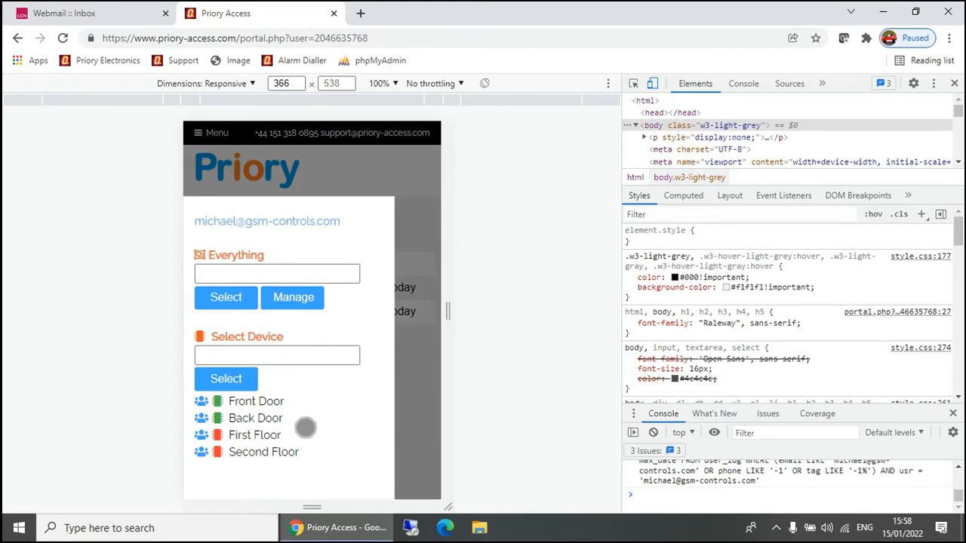
Select Front Door from the device list to show its keypad and 21/31 signal
click(256, 401)
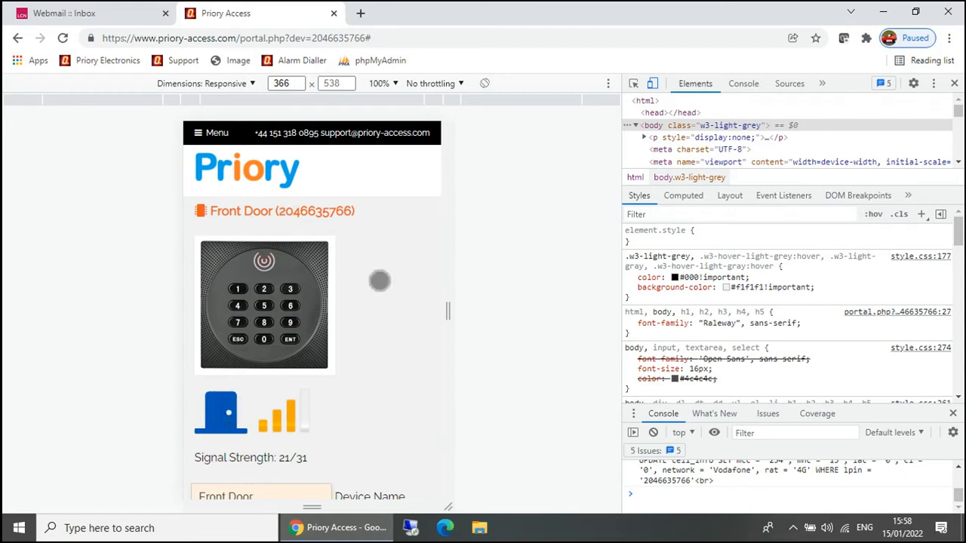
mouse_move(395, 183)
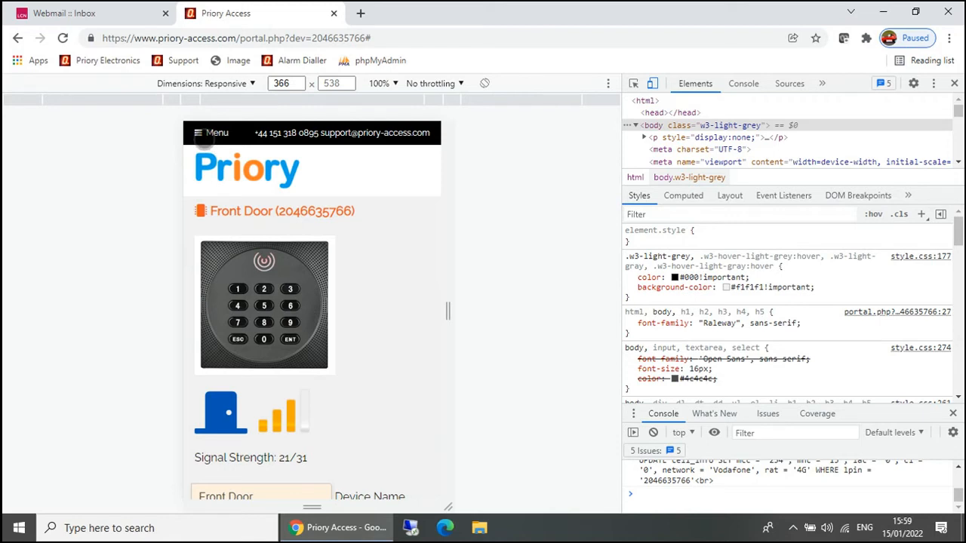
Log out from the site menu, returning to the public index.php homepage
click(217, 133)
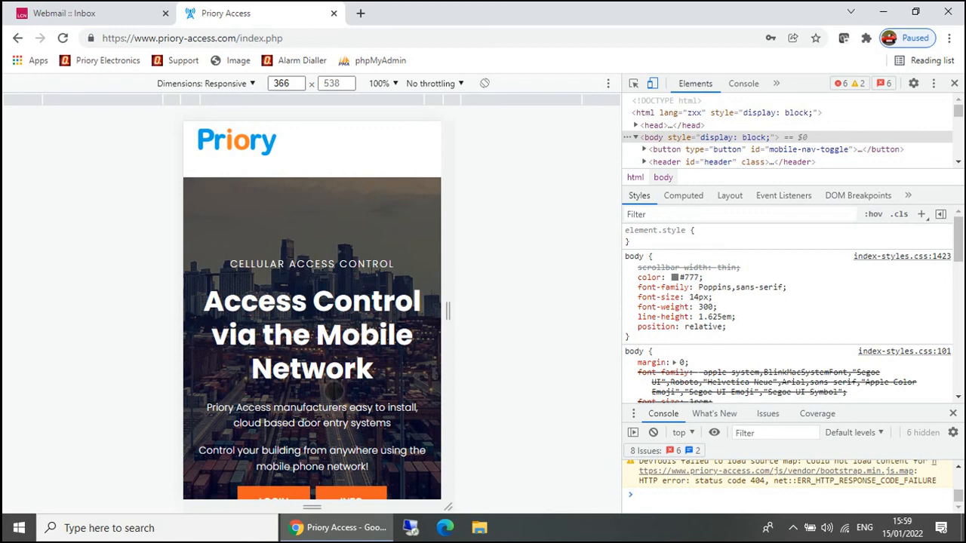
click(653, 125)
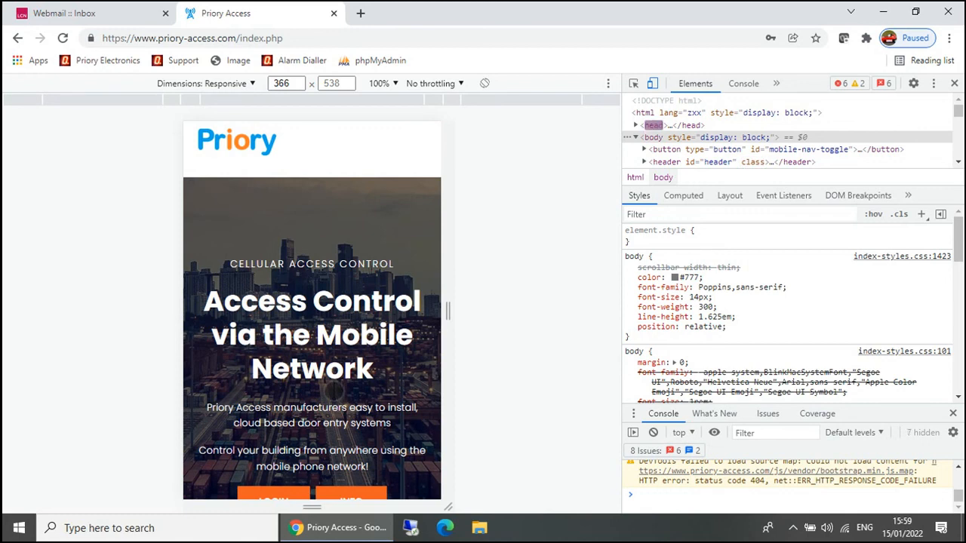